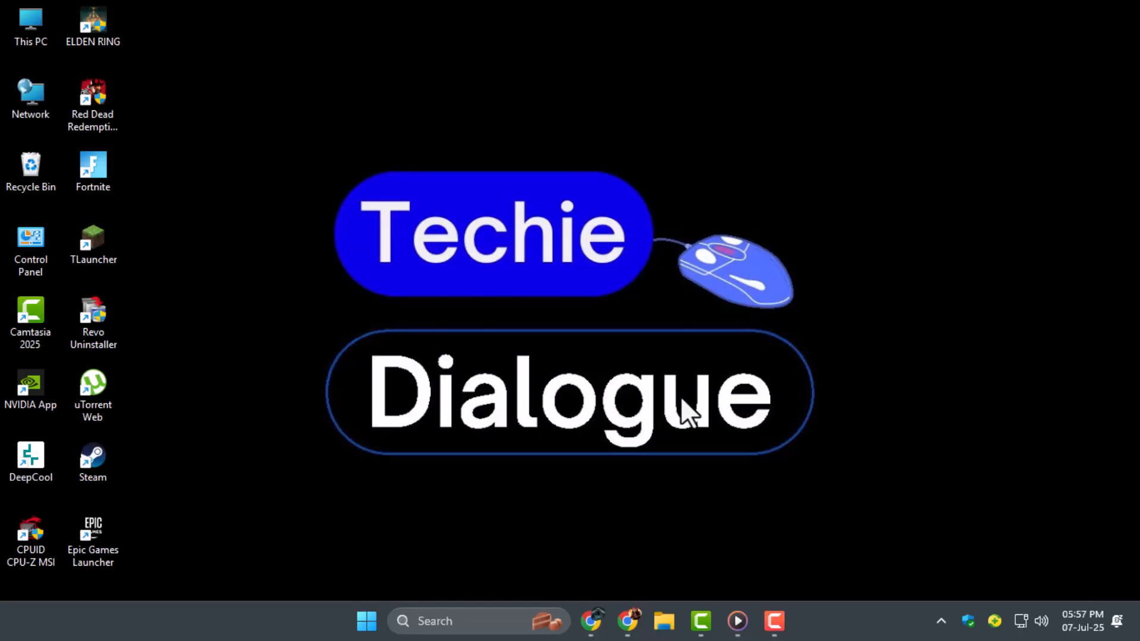
mouse_move(605, 590)
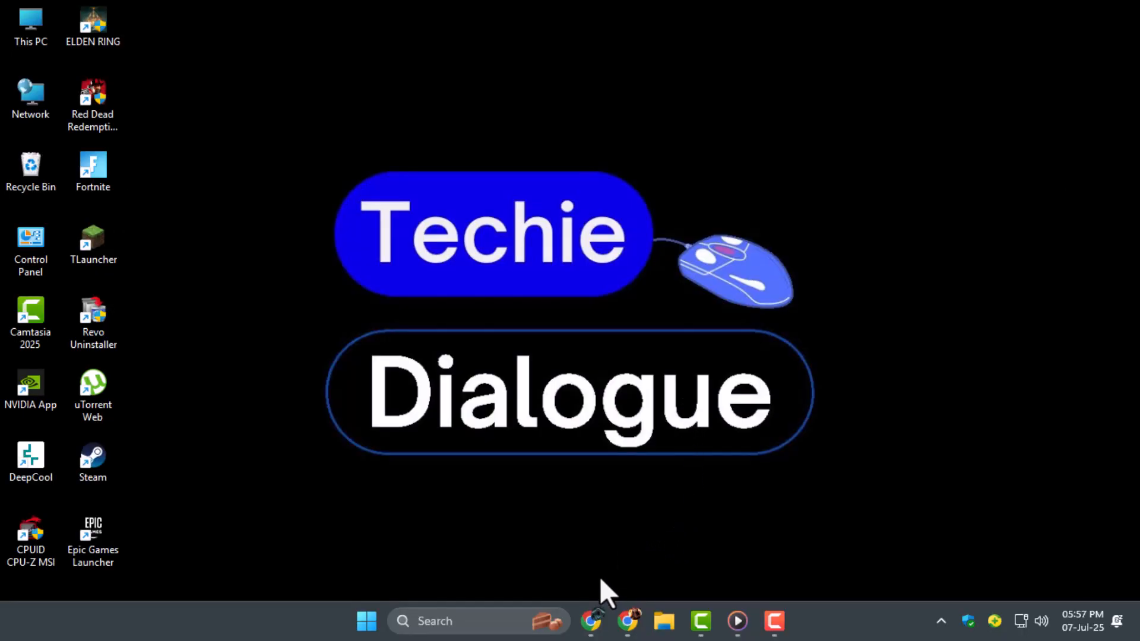
Search Google in Chrome for 'sketchup download'
click(590, 621)
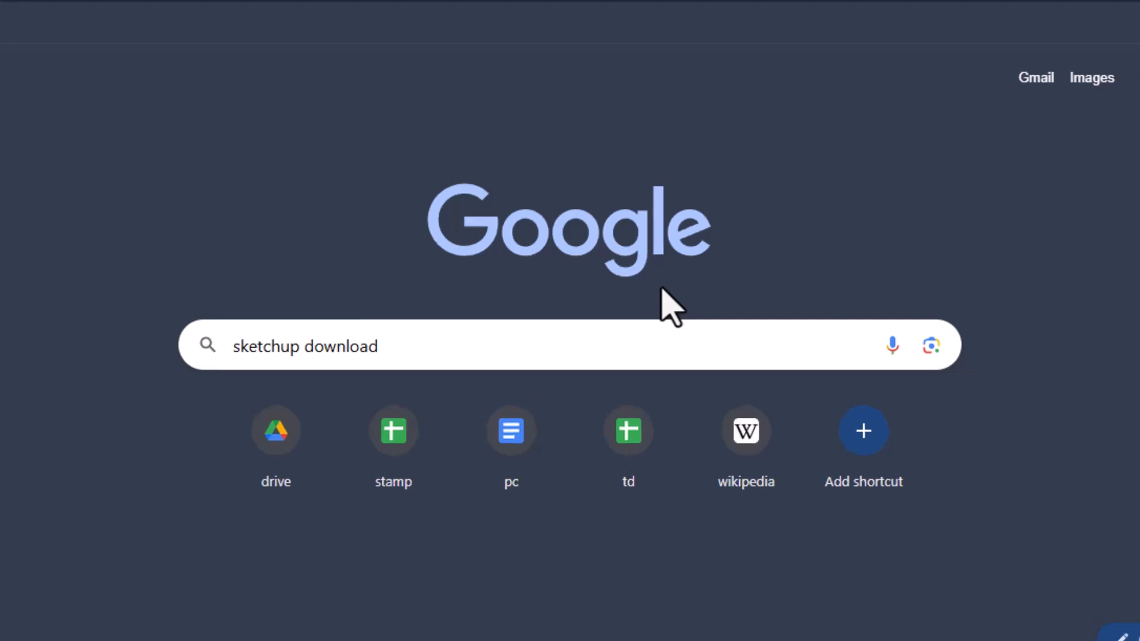
click(509, 346)
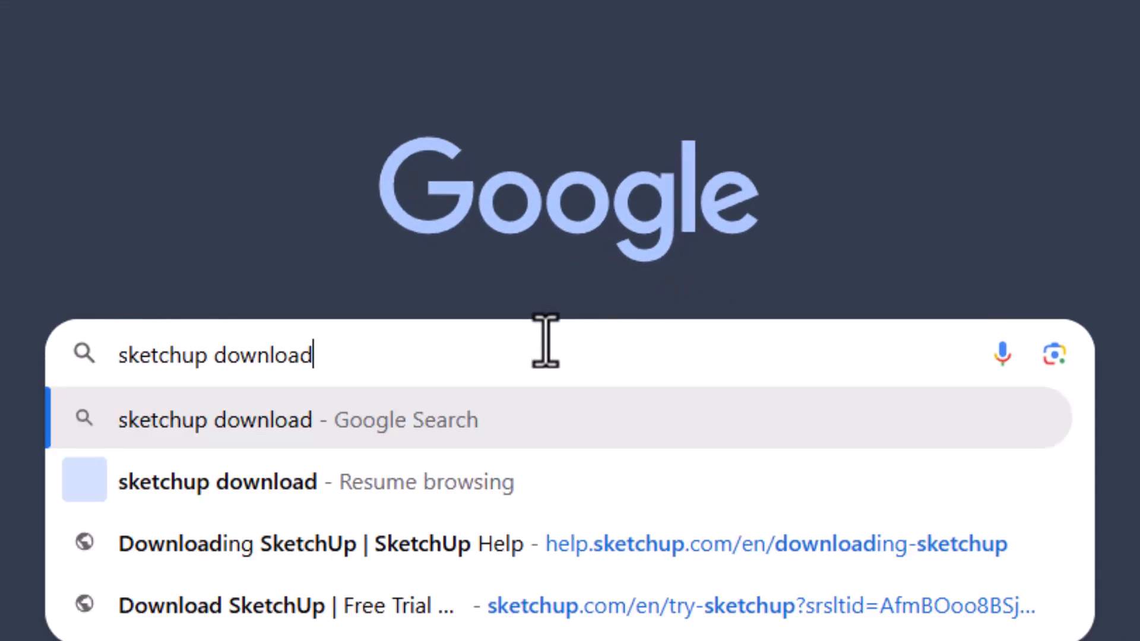
key(Return)
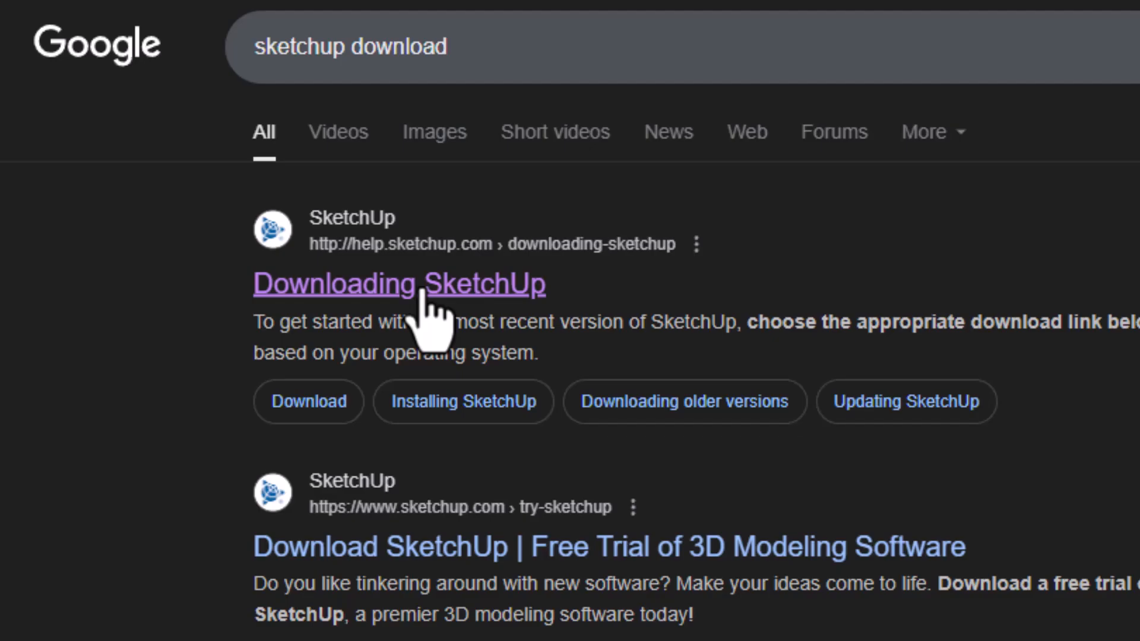
View the Downloading SketchUp help page and check Chrome's recent download history
click(399, 284)
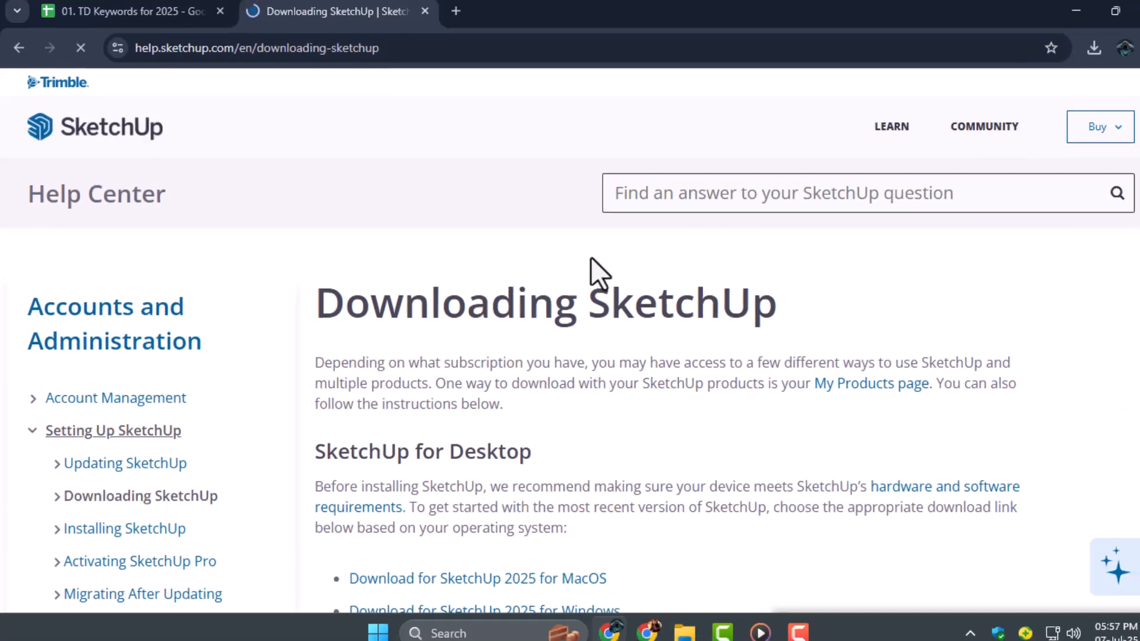
scroll(down, 3)
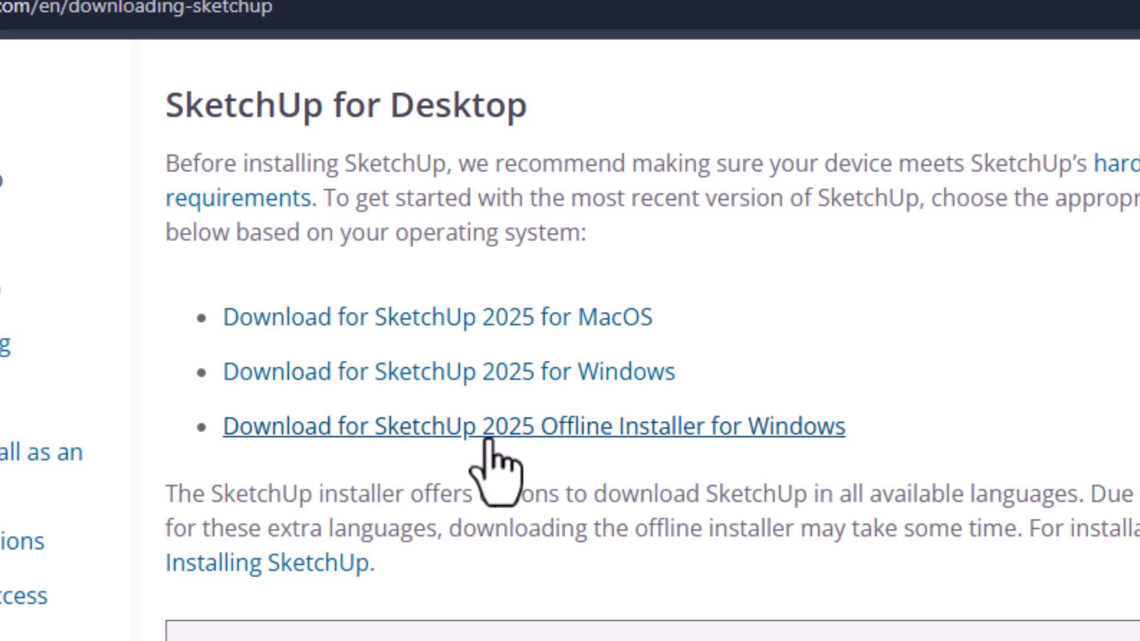
mouse_move(523, 408)
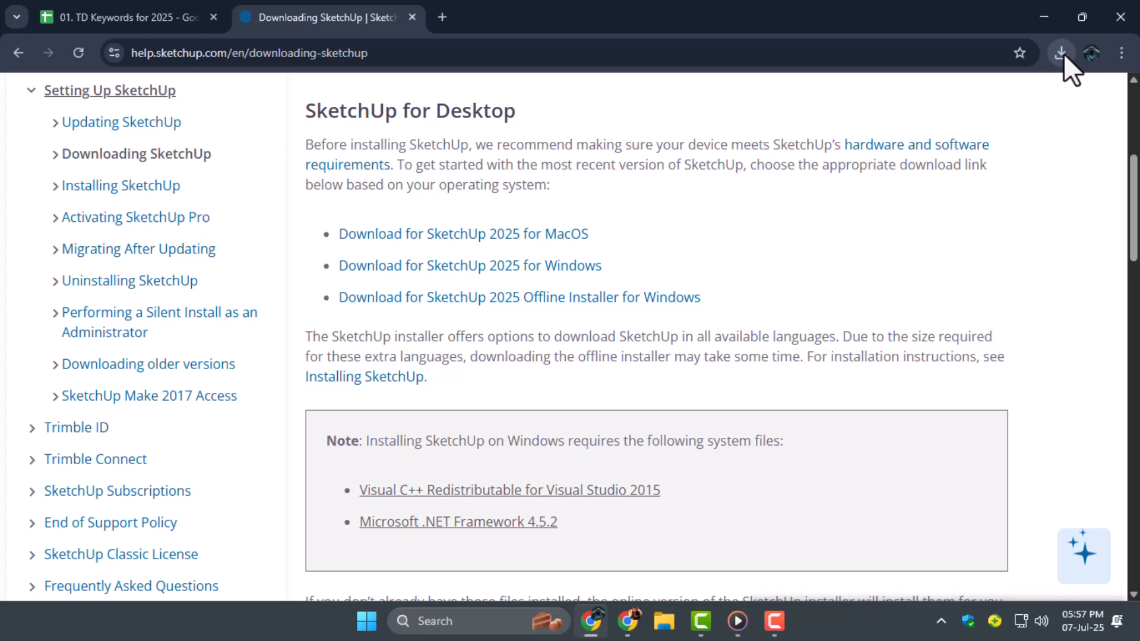
click(1060, 52)
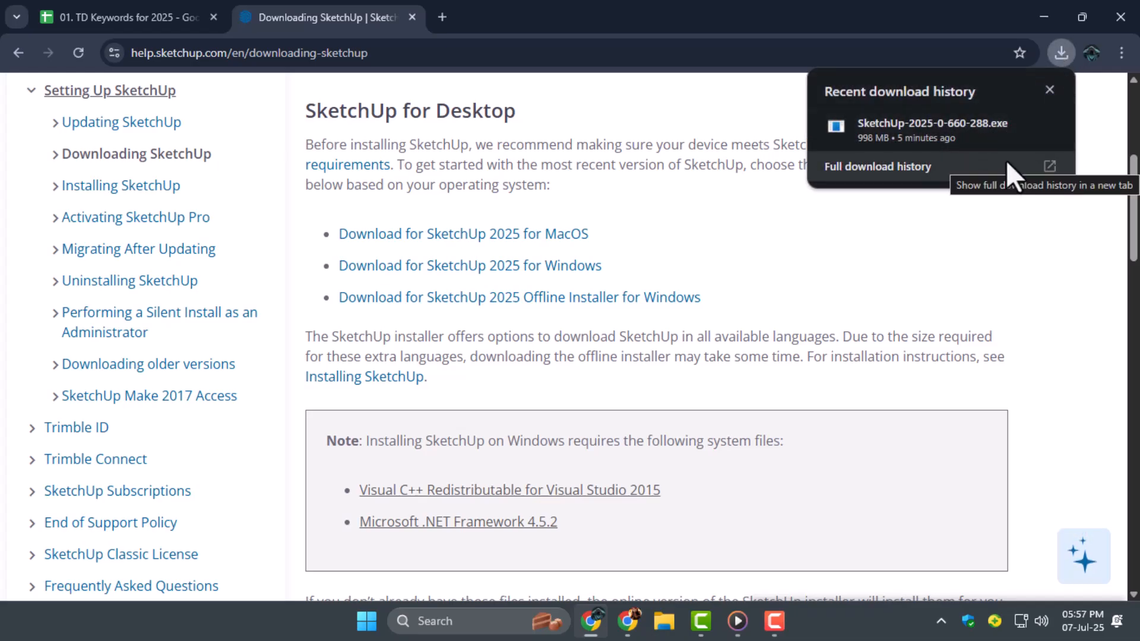
mouse_move(888, 161)
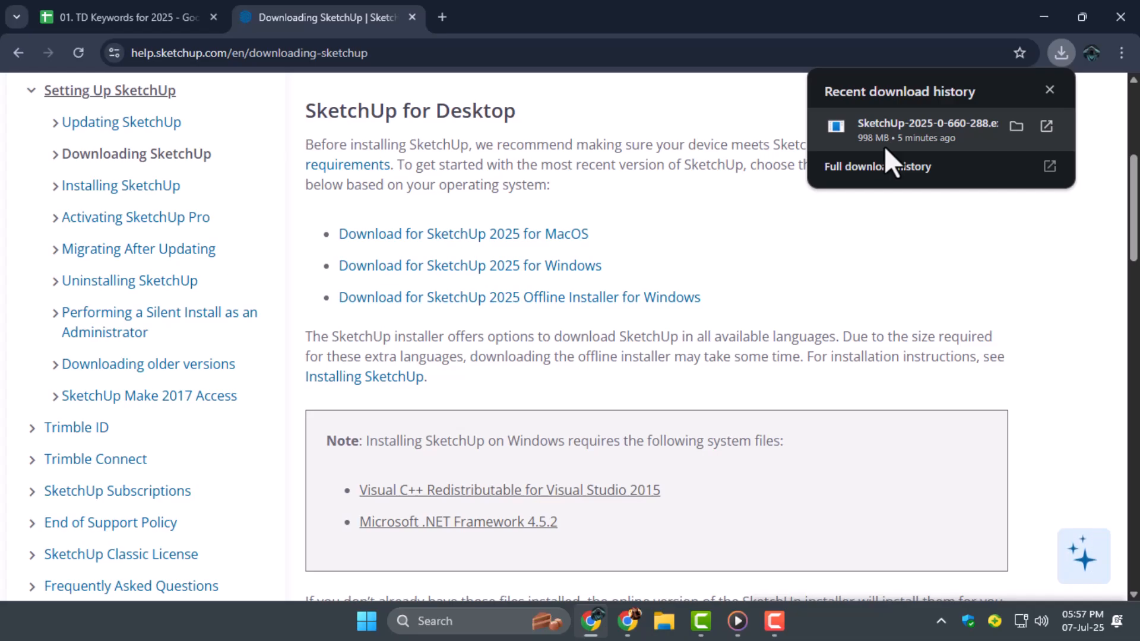
mouse_move(1047, 126)
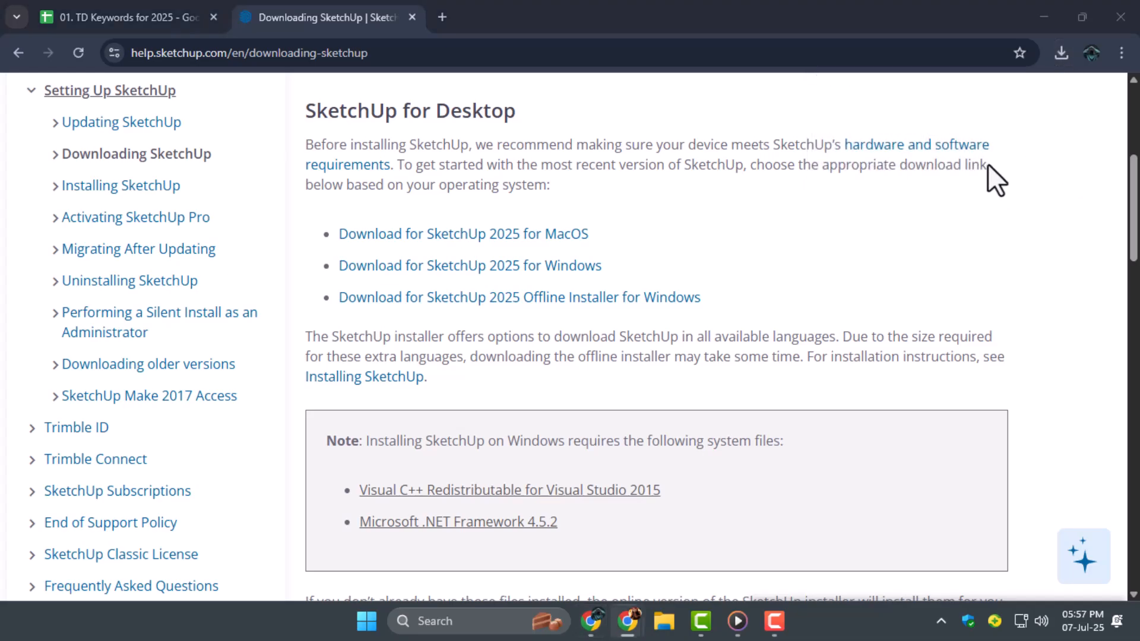
Locate SketchUp-2025-0-660-288.exe in its folder and run the installer
click(1061, 52)
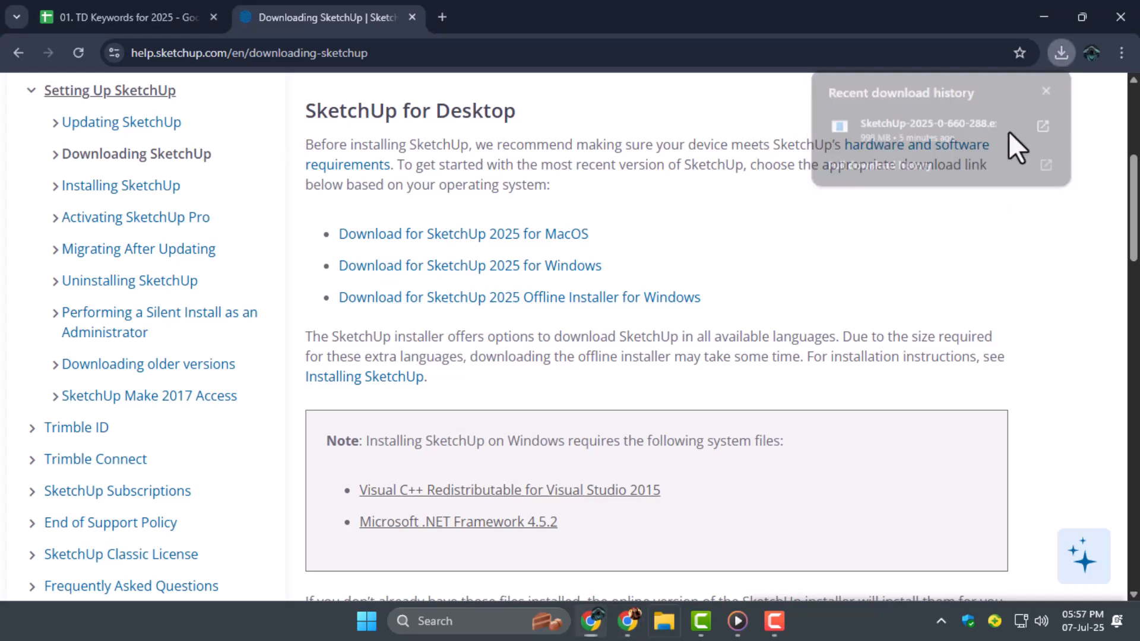
click(1042, 126)
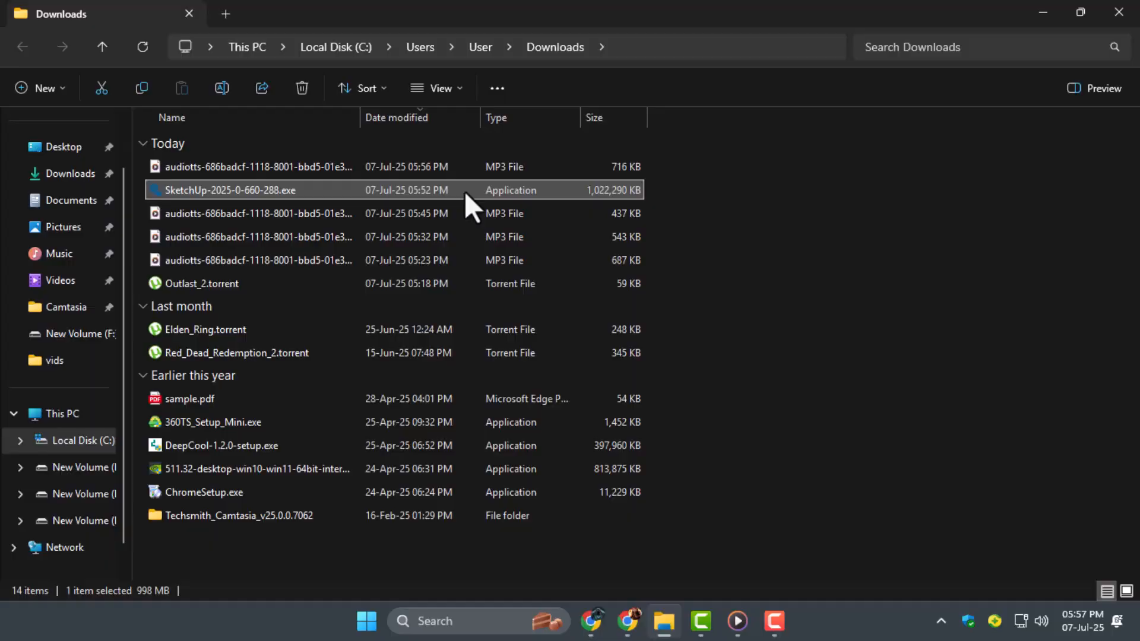
double_click(228, 190)
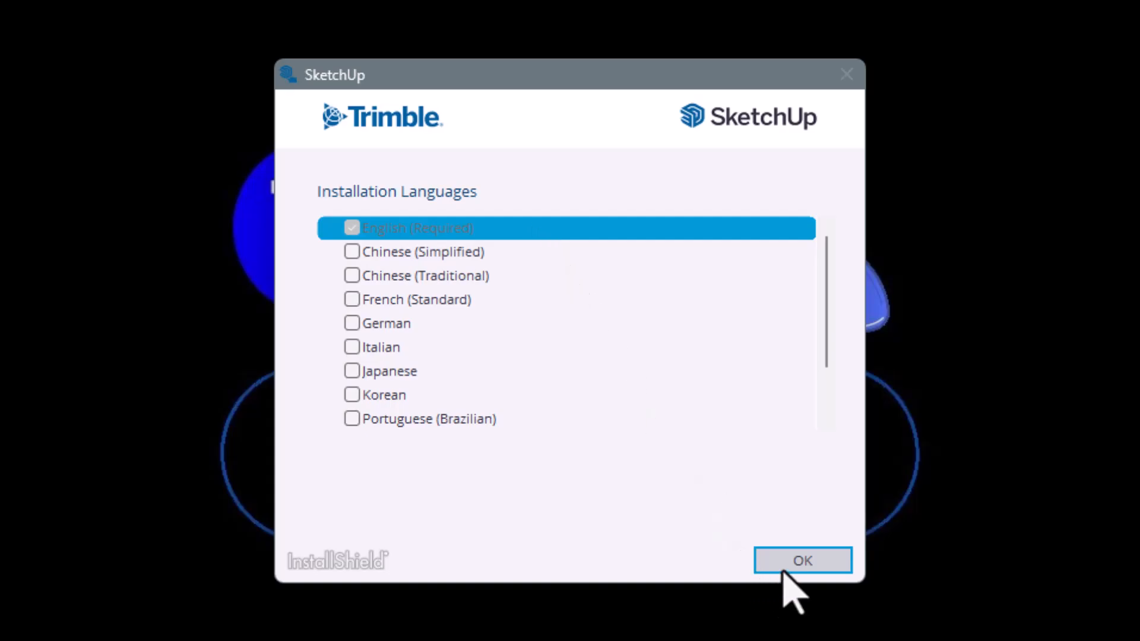
Install SketchUp 2025 with English as the only language and finish the installer
click(802, 560)
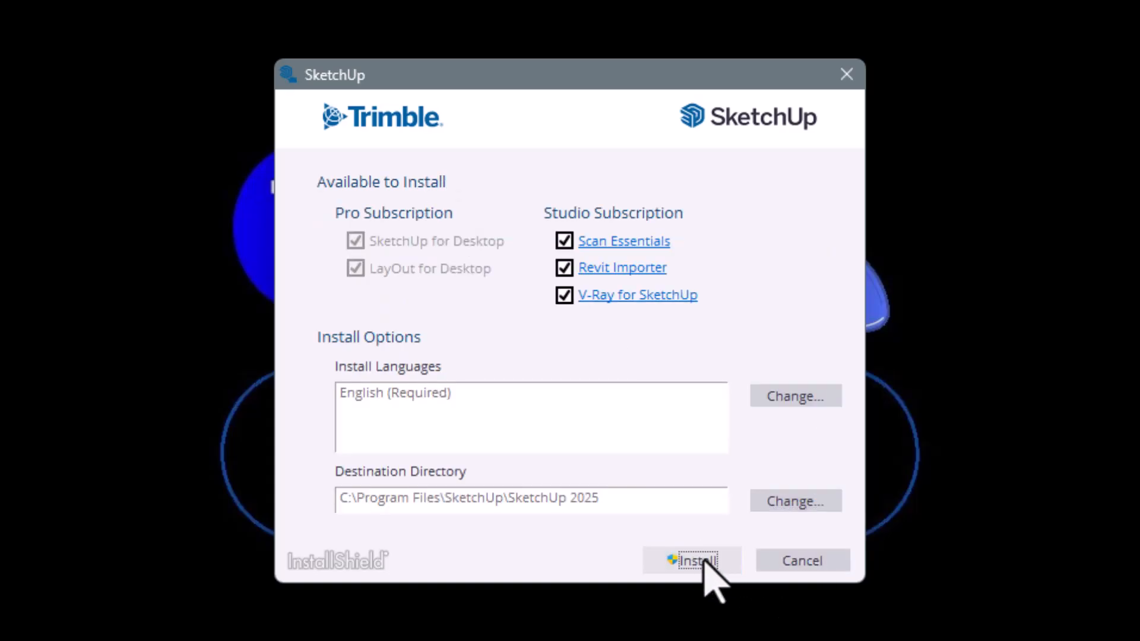
click(691, 561)
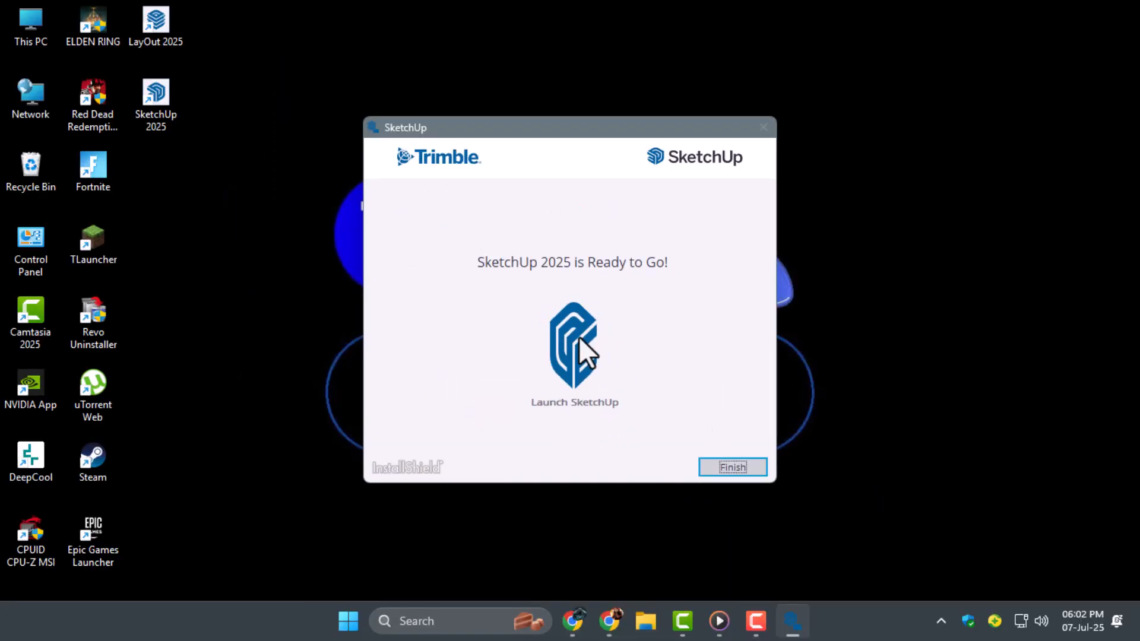
click(733, 467)
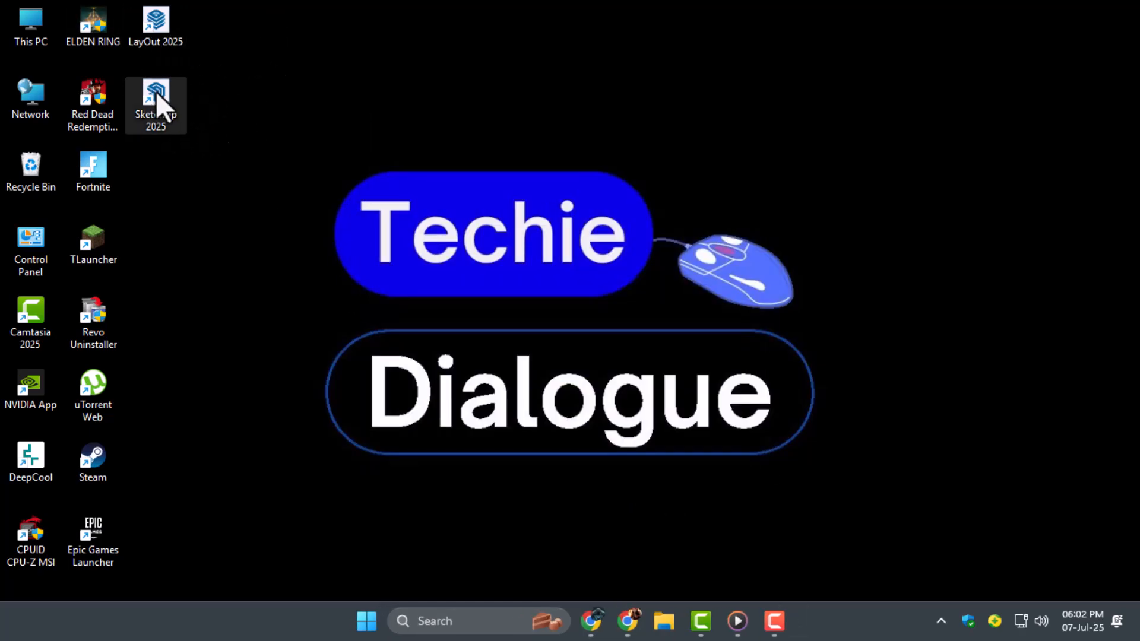
Launch SketchUp 2025 and agree to the Trimble Offering Terms to continue
double_click(155, 100)
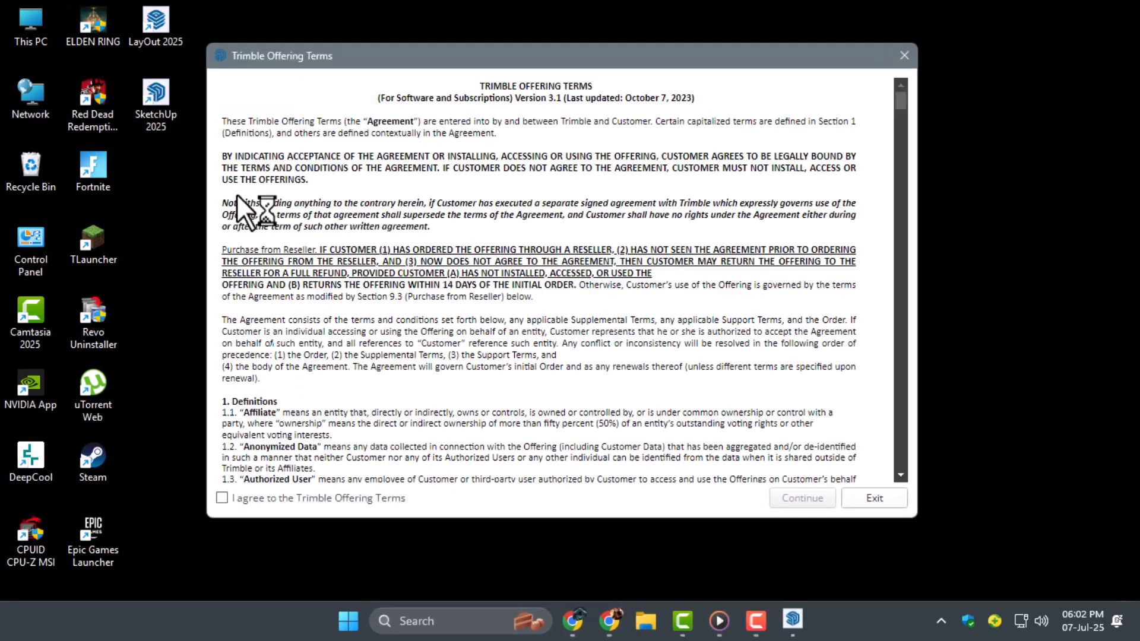
scroll(down, 3)
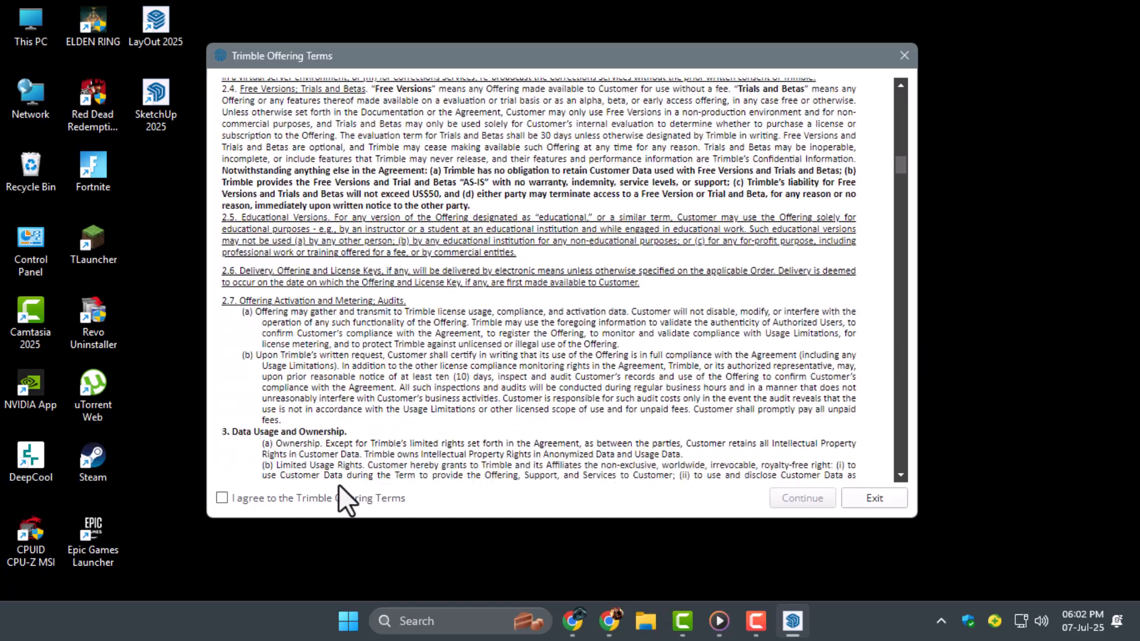
click(223, 497)
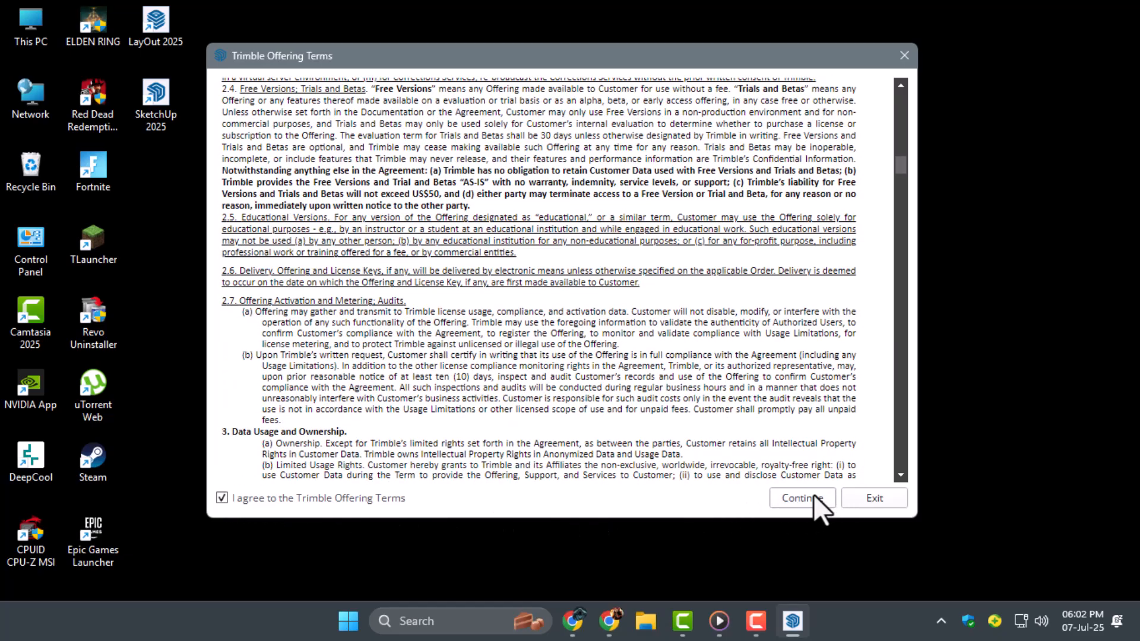
click(799, 497)
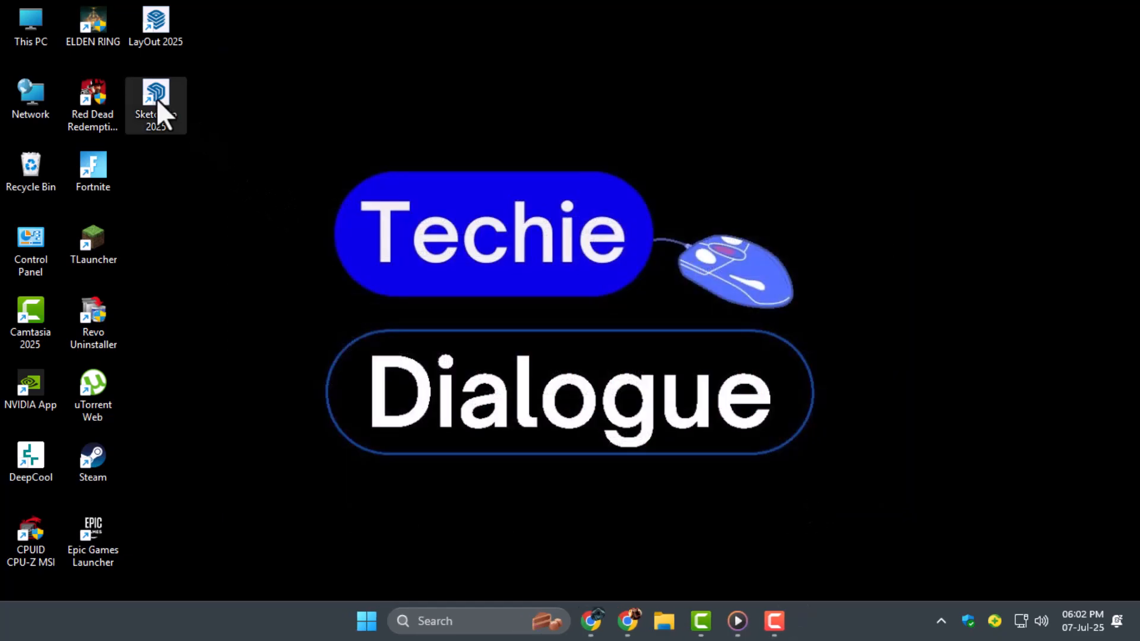
Relaunch SketchUp 2025, sign in, and start the free trial
double_click(154, 105)
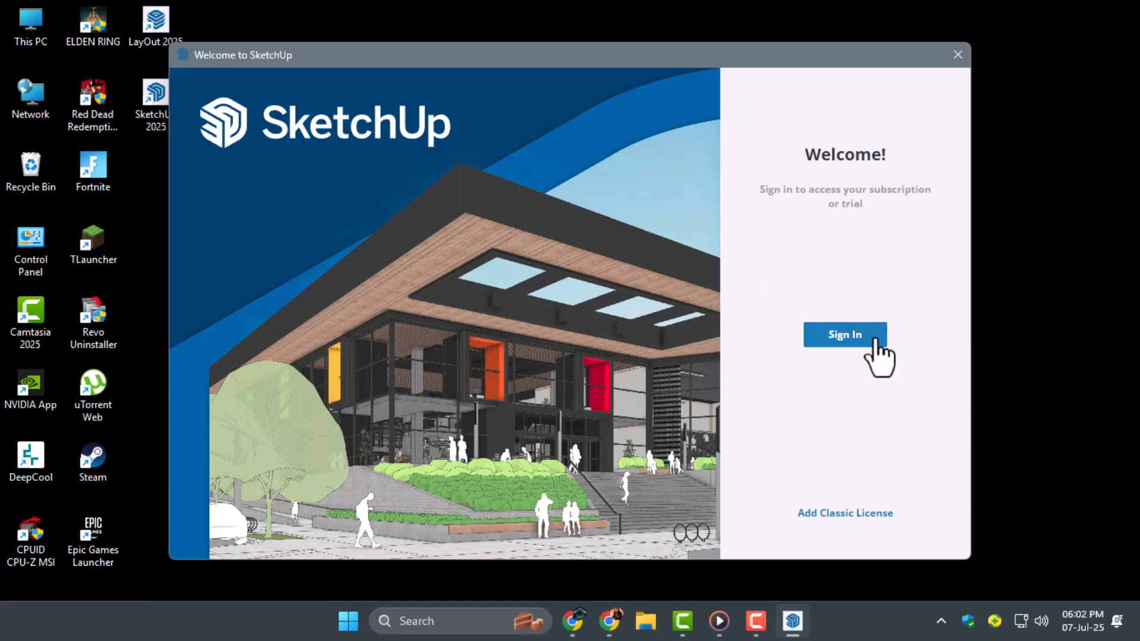
click(844, 335)
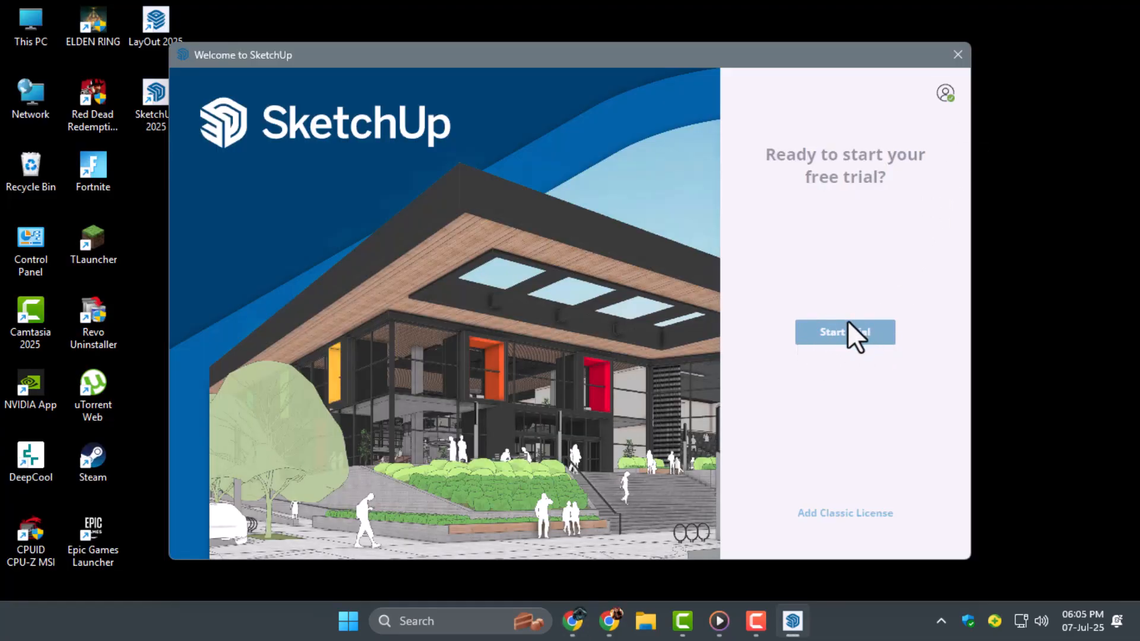
click(844, 332)
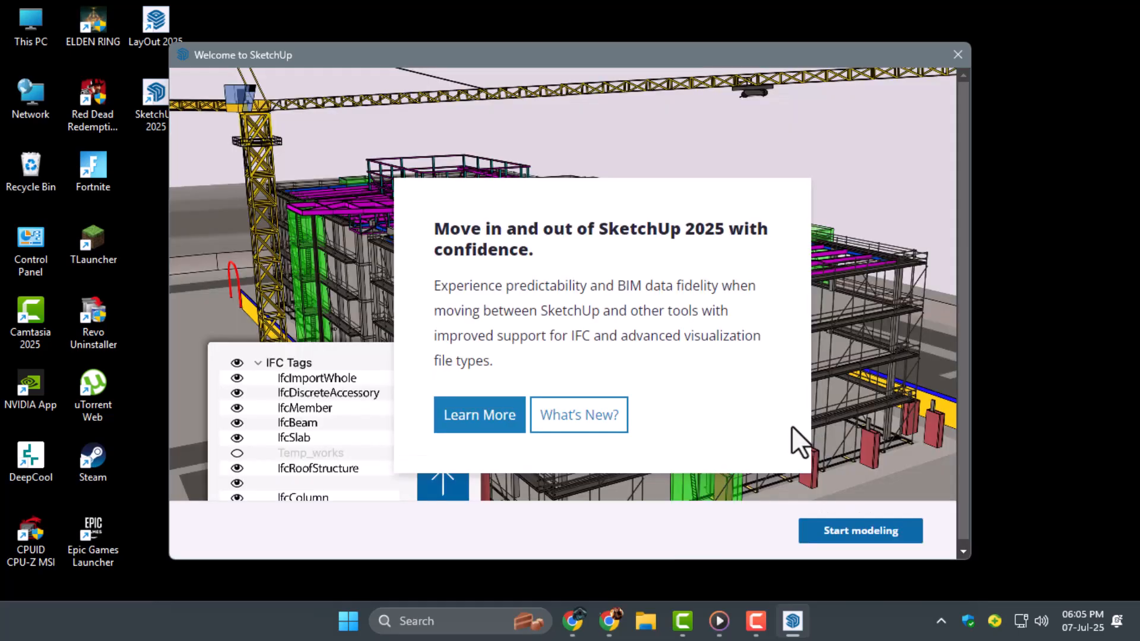
mouse_move(723, 460)
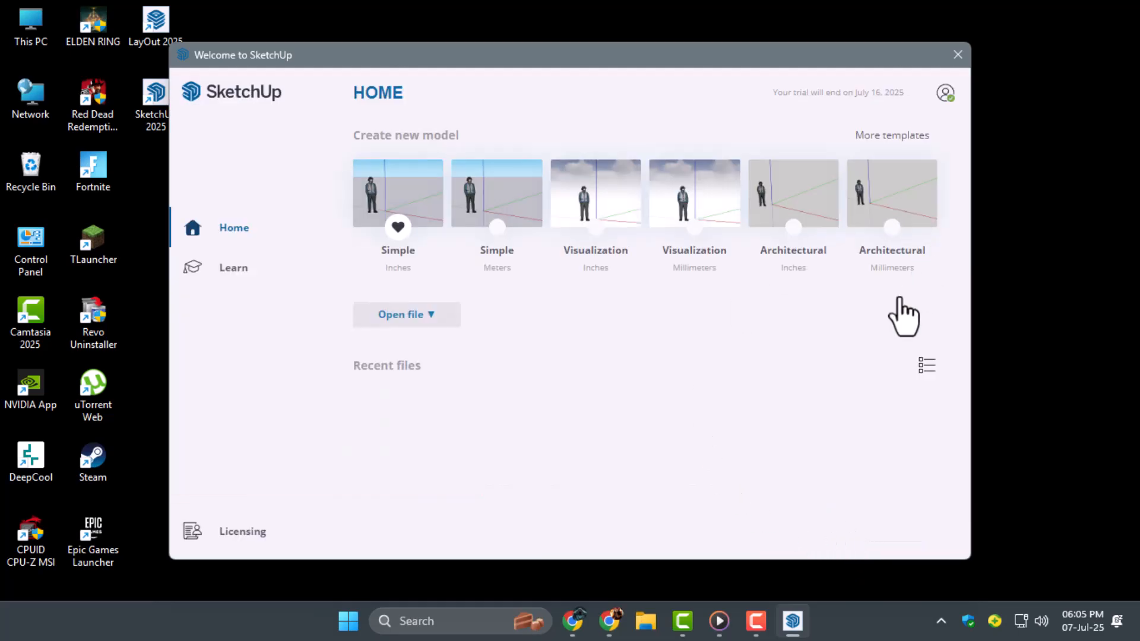
mouse_move(399, 371)
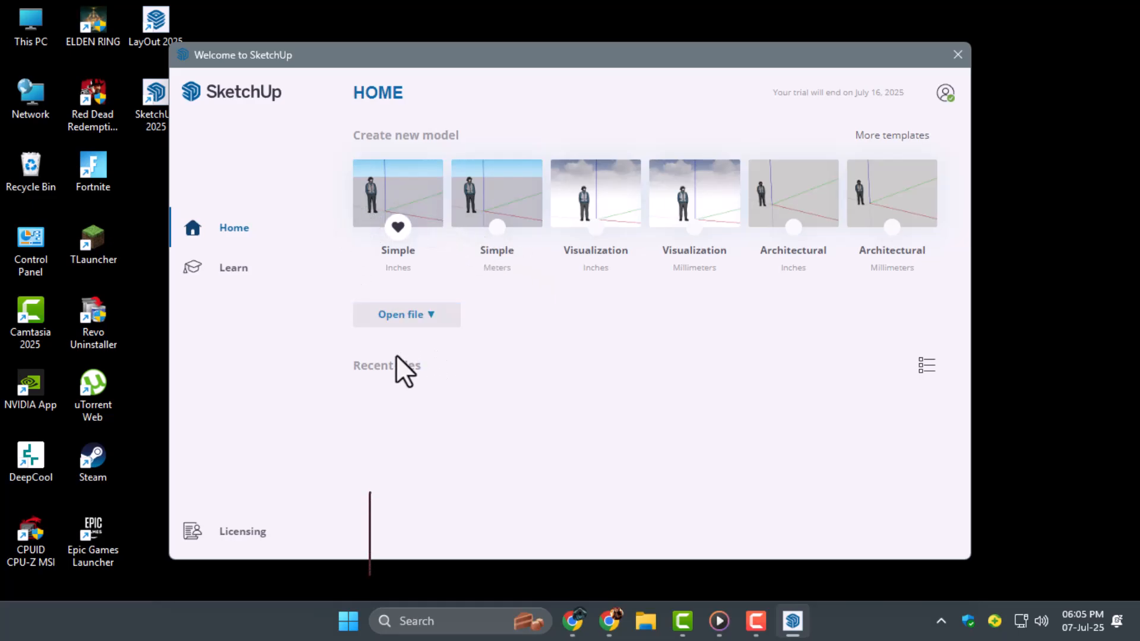
Create a new untitled model from the Simple (Inches) template
click(398, 192)
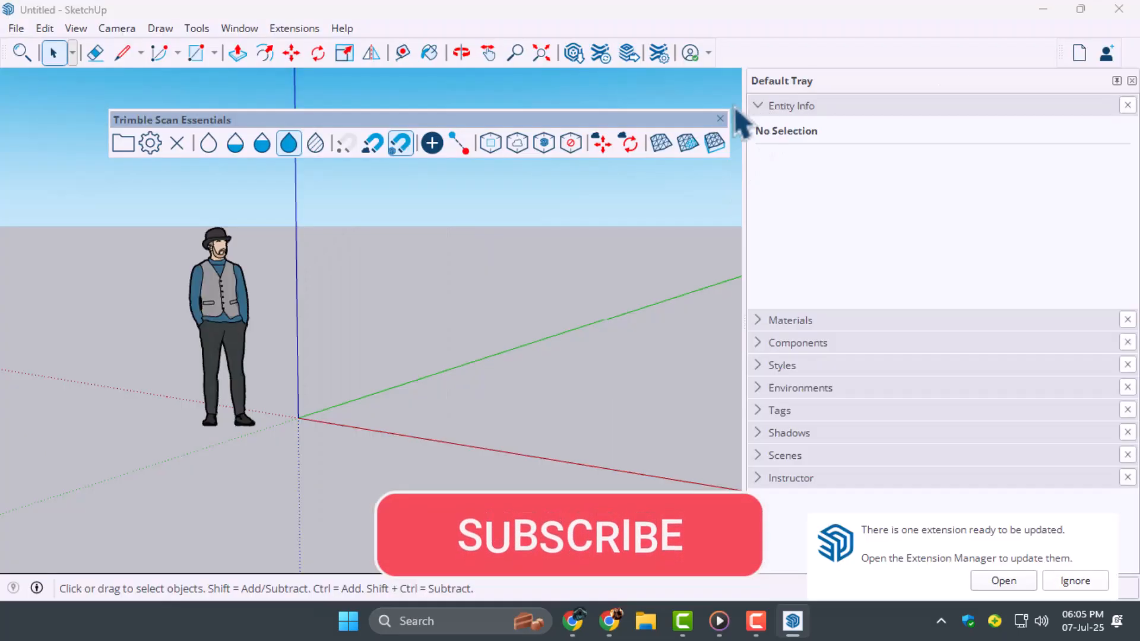